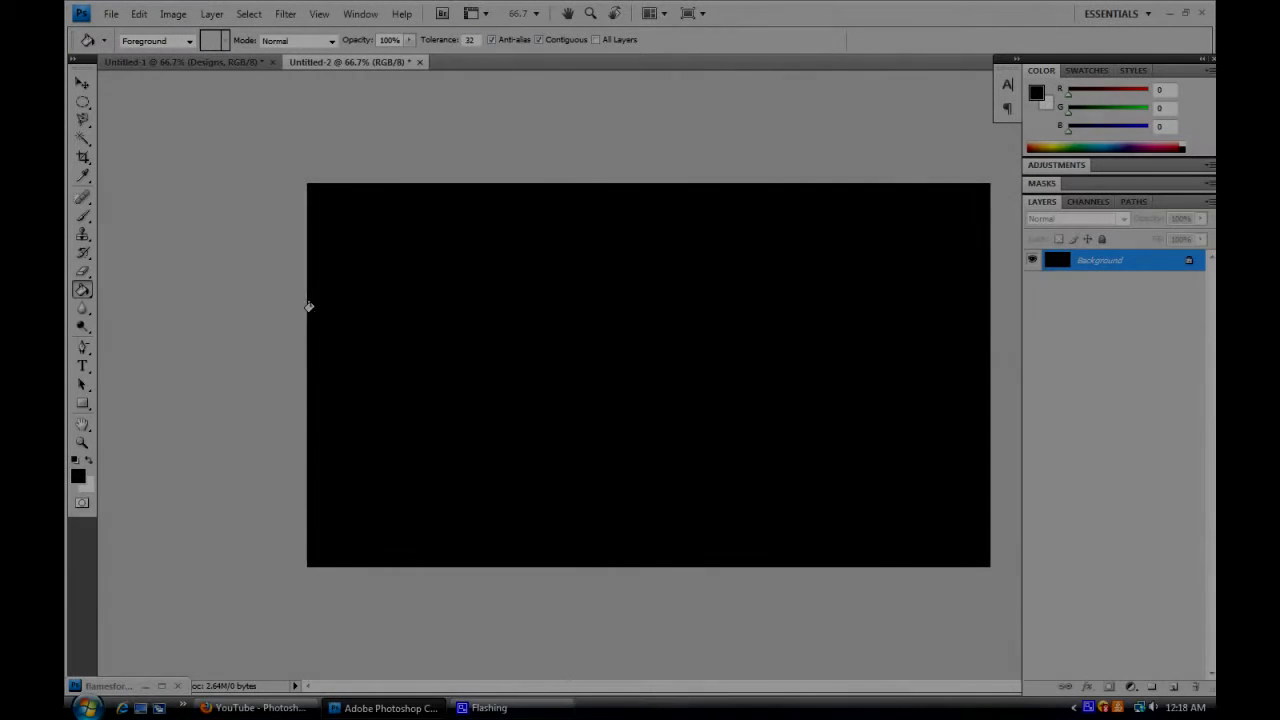
Step: Fill an elliptical selection in the lower right with blue and soften it with Gaussian Blur
{"action": "left_click", "coordinate": [84, 102]}
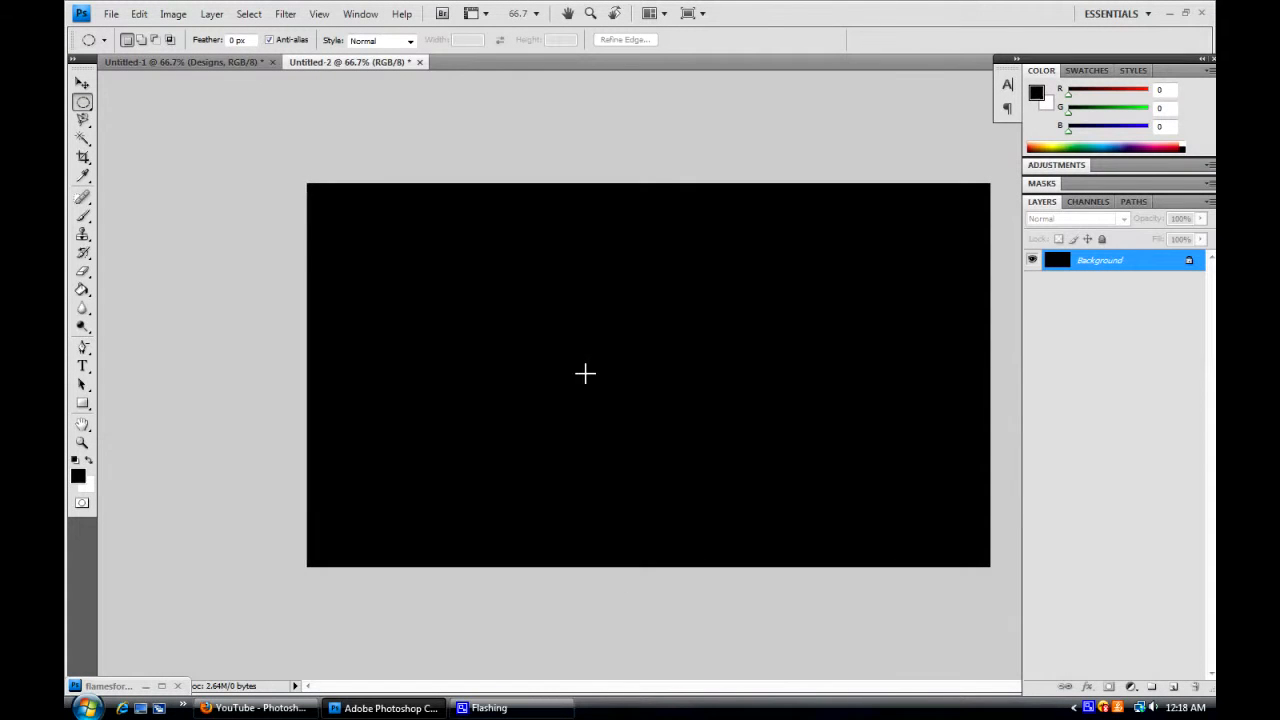
{"action": "left_click_drag", "start_coordinate": [584, 374], "coordinate": [944, 516]}
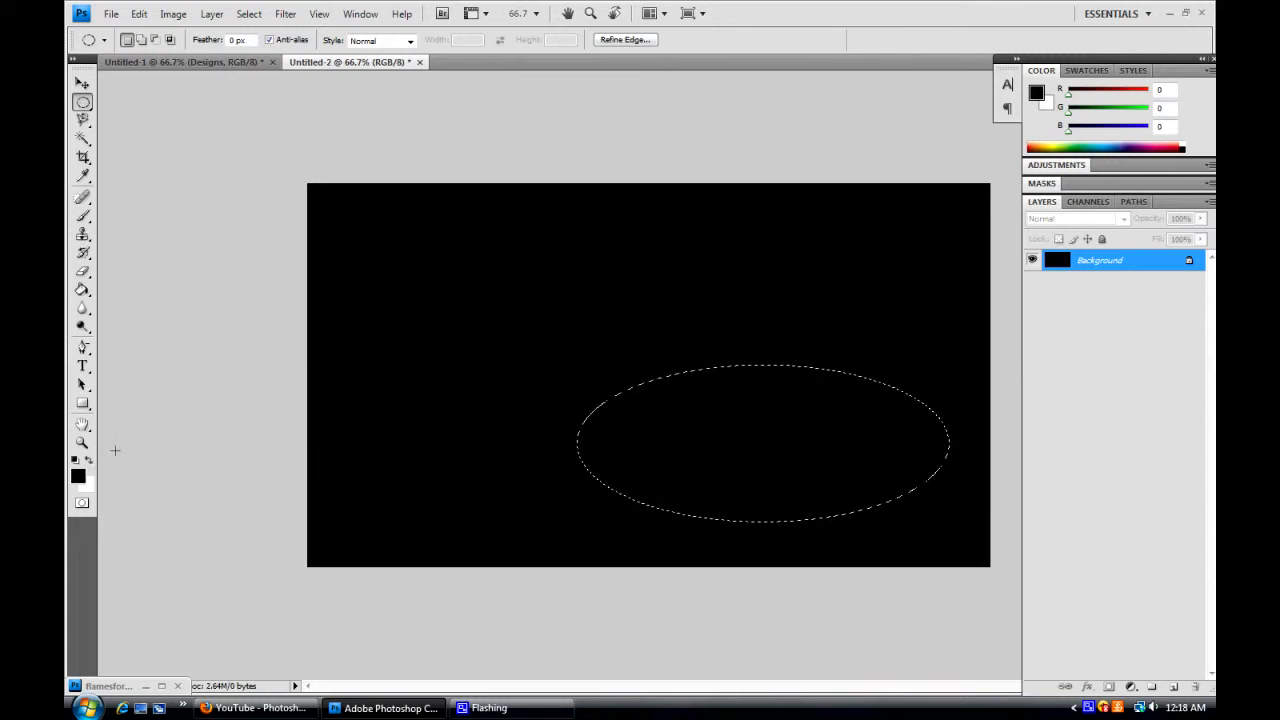
{"action": "left_click", "coordinate": [76, 476]}
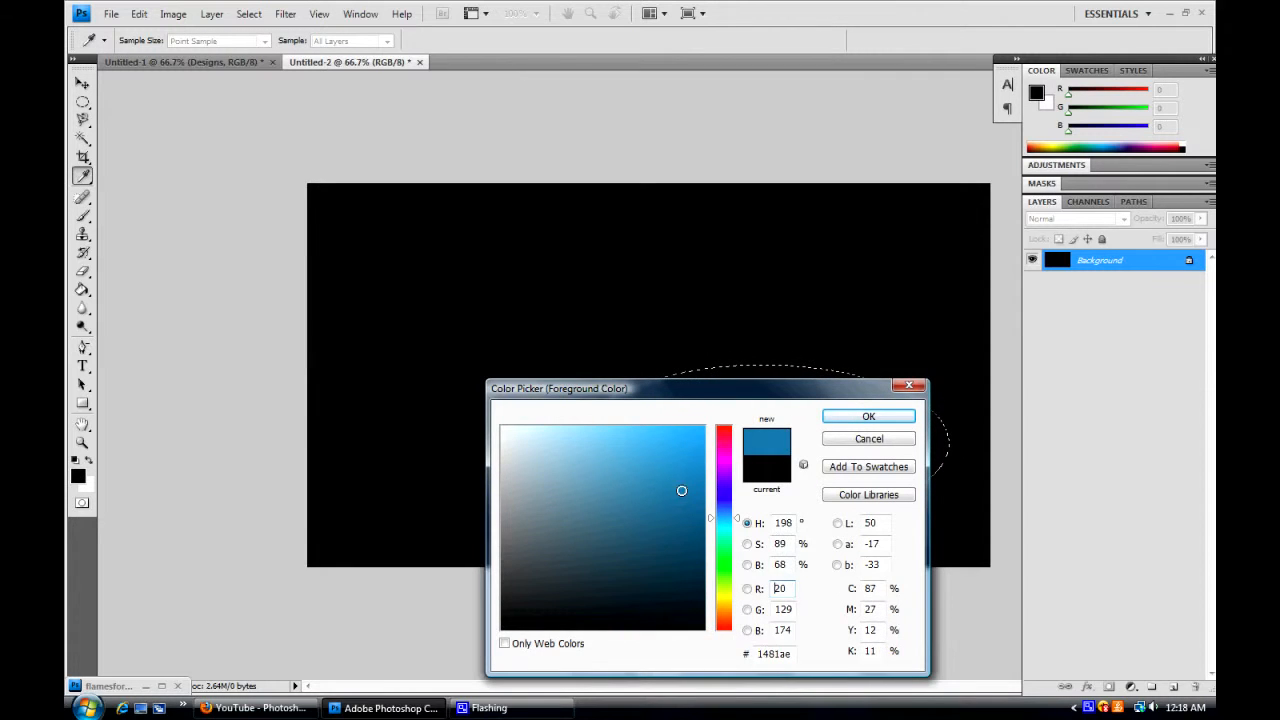
{"action": "left_click", "coordinate": [868, 416]}
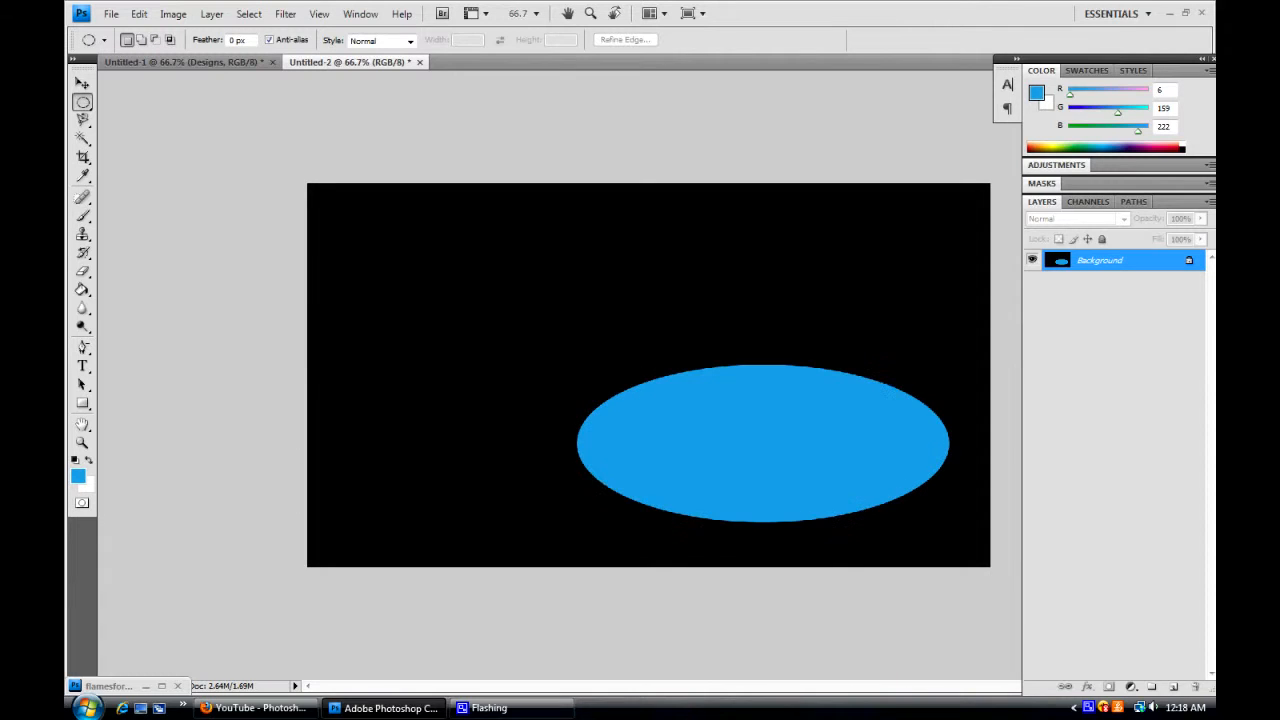
{"action": "left_click", "coordinate": [284, 12]}
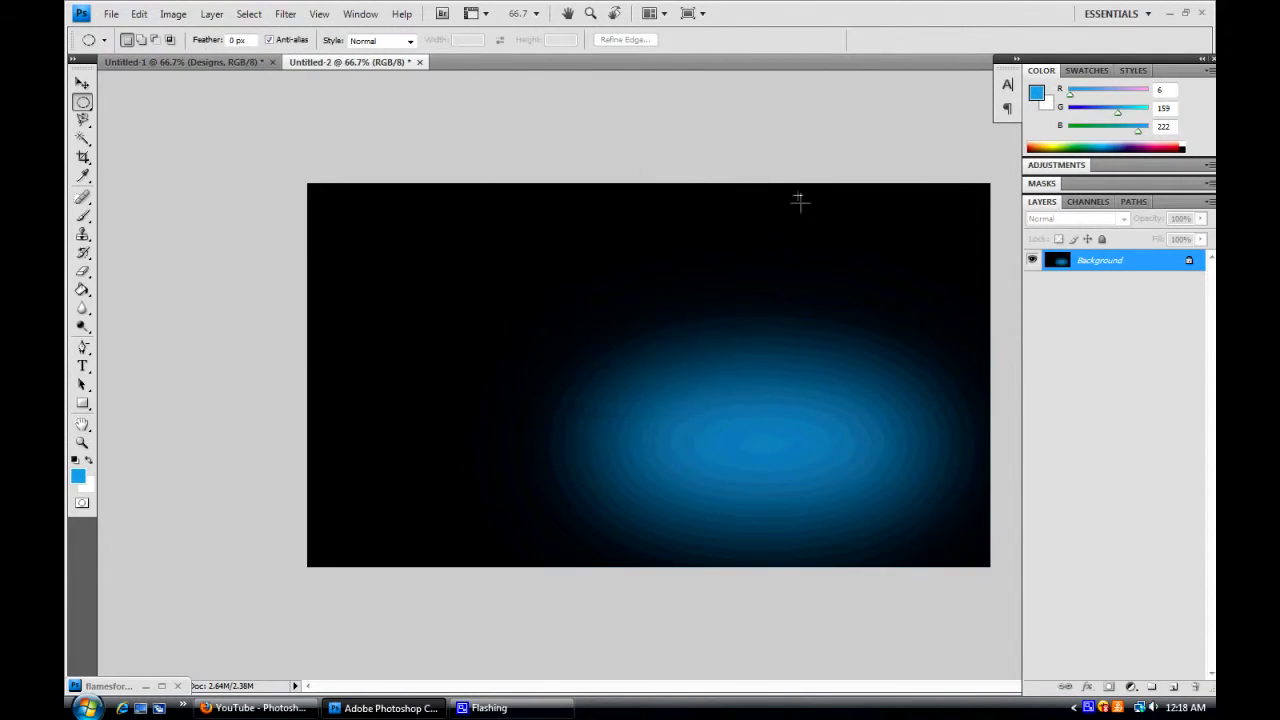
Step: Step backward to remove the blurred oval, leaving the black background
{"action": "left_click", "coordinate": [138, 12]}
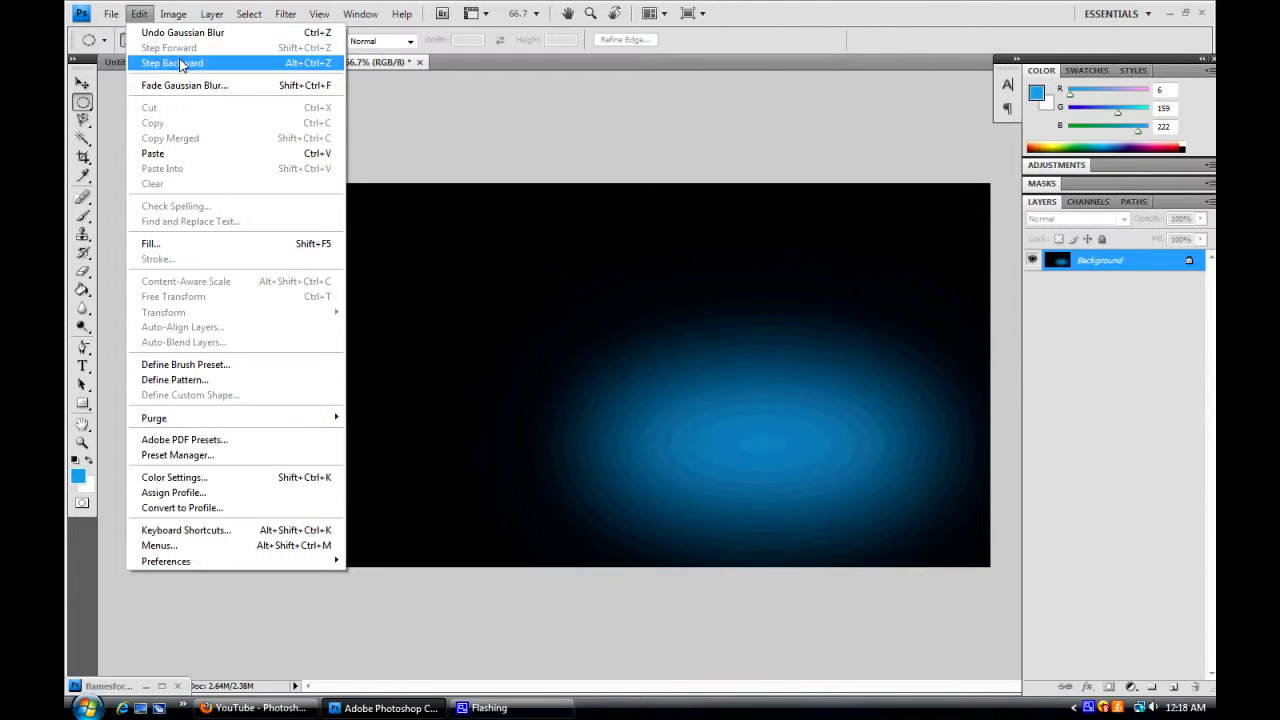
{"action": "left_click", "coordinate": [172, 62]}
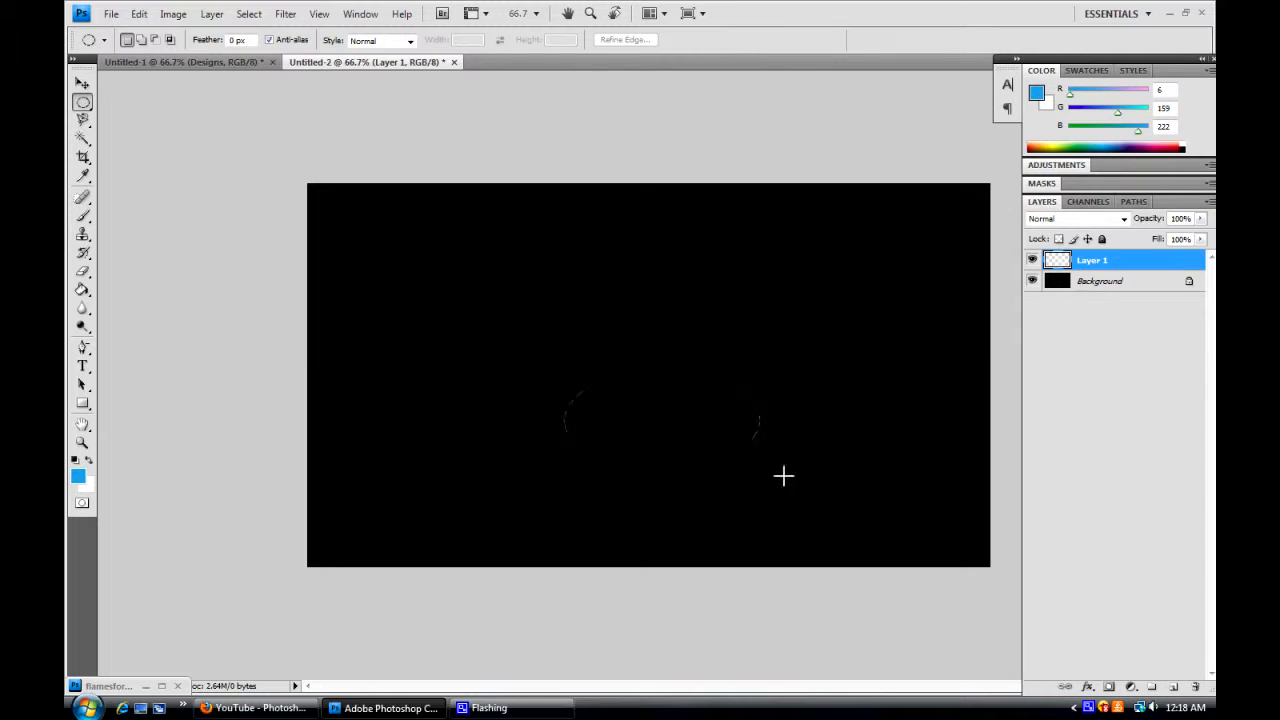
Step: Create a blurred blue glow in the lower right and a purple glow at the bottom-right corner
{"action": "left_click_drag", "start_coordinate": [576, 414], "coordinate": [956, 524]}
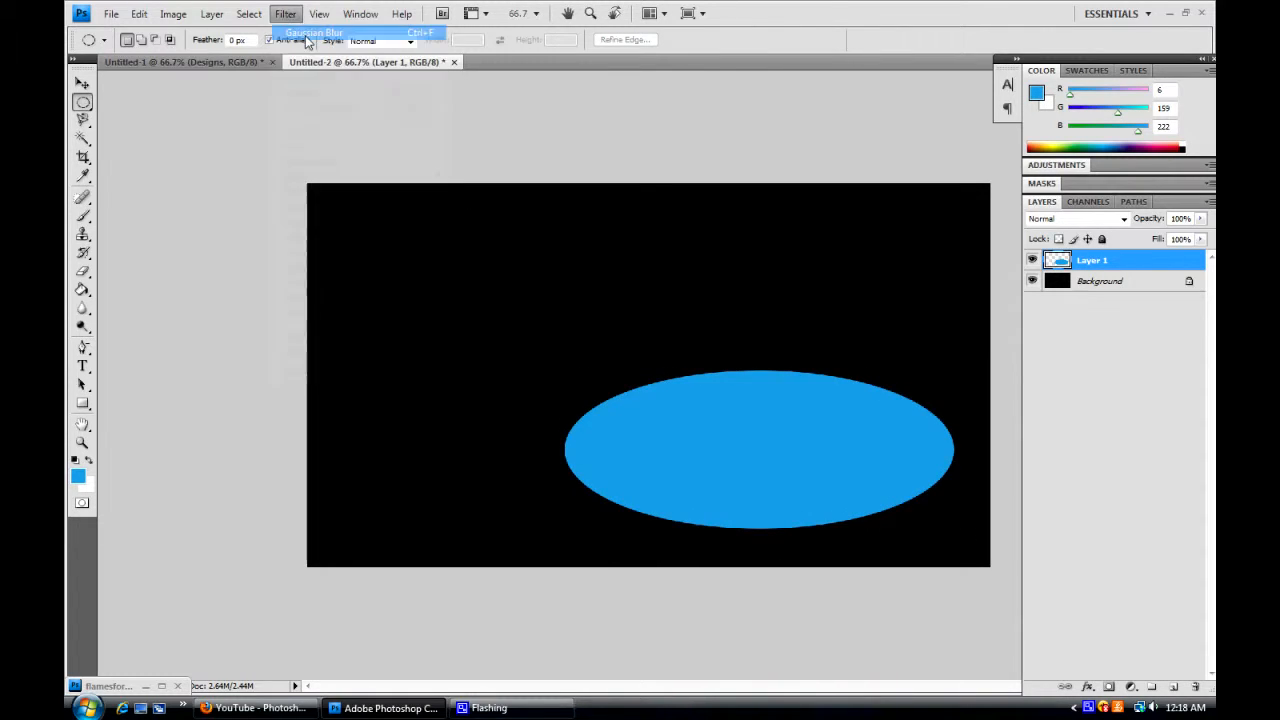
{"action": "left_click", "coordinate": [314, 32]}
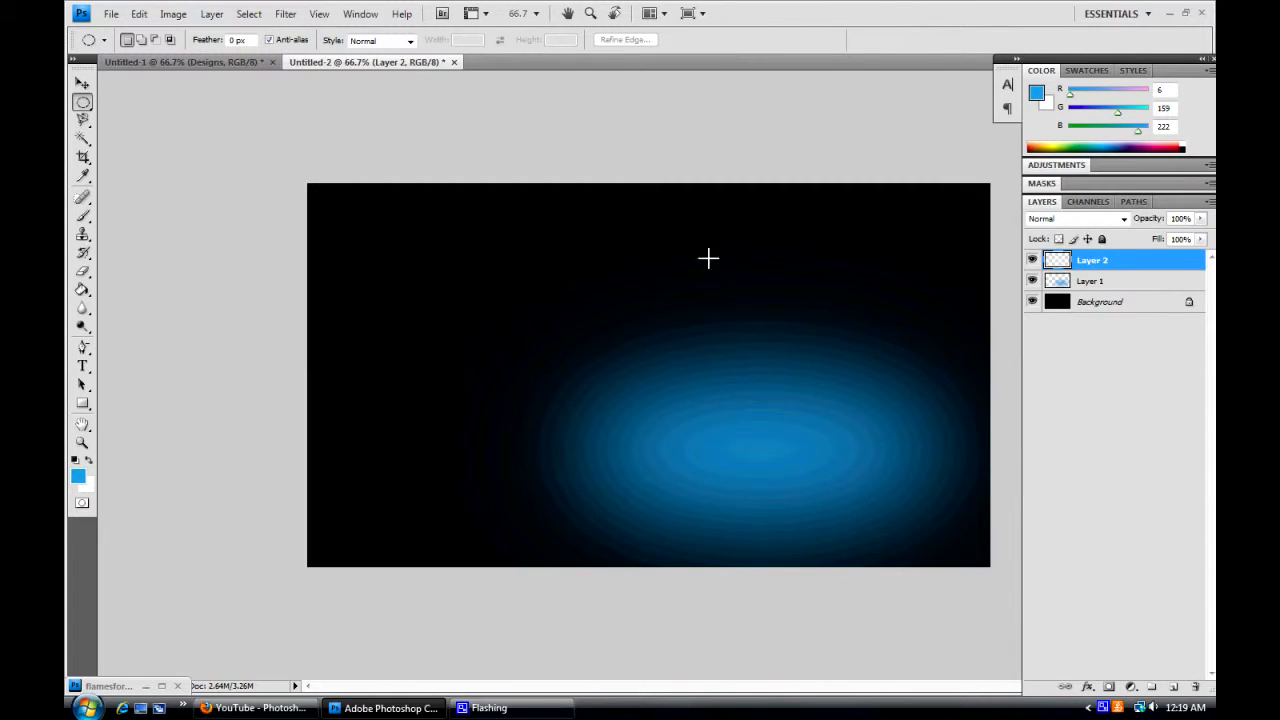
{"action": "left_click_drag", "start_coordinate": [740, 464], "coordinate": [964, 556]}
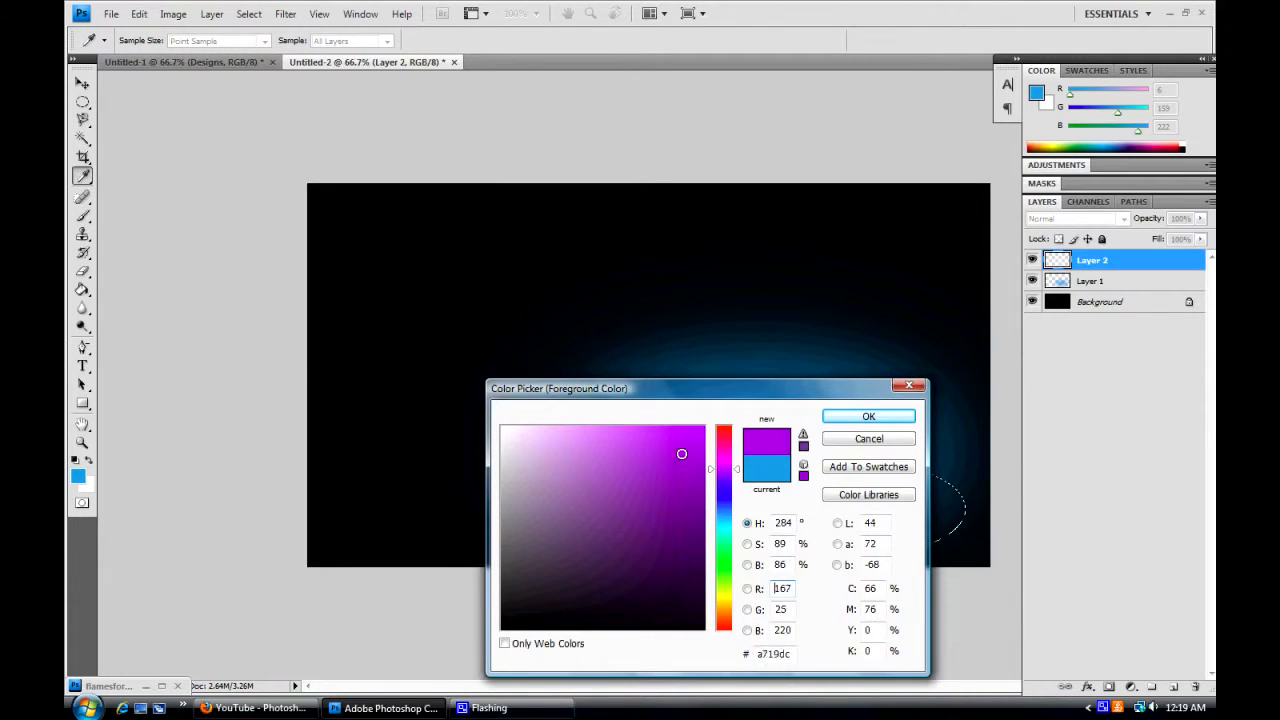
{"action": "left_click", "coordinate": [868, 416]}
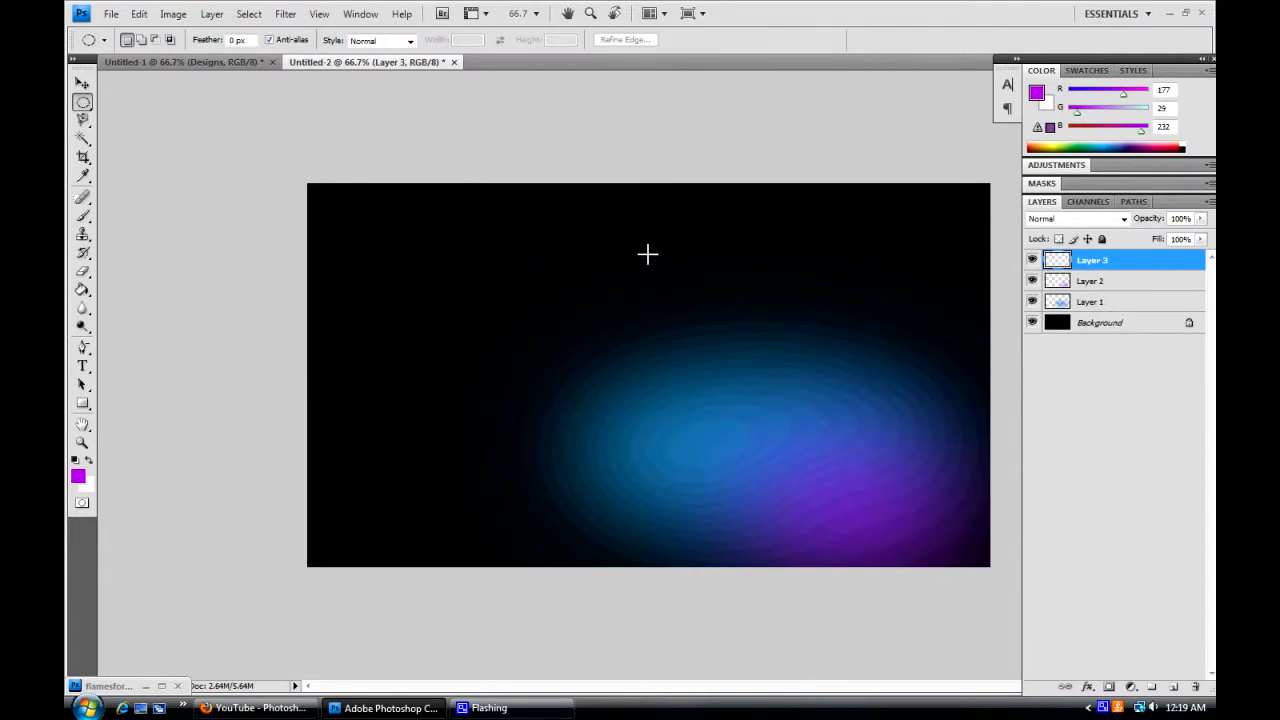
Step: Add a cyan Gaussian-blurred glow from an oval selection in the upper right
{"action": "left_click_drag", "start_coordinate": [648, 254], "coordinate": [922, 346]}
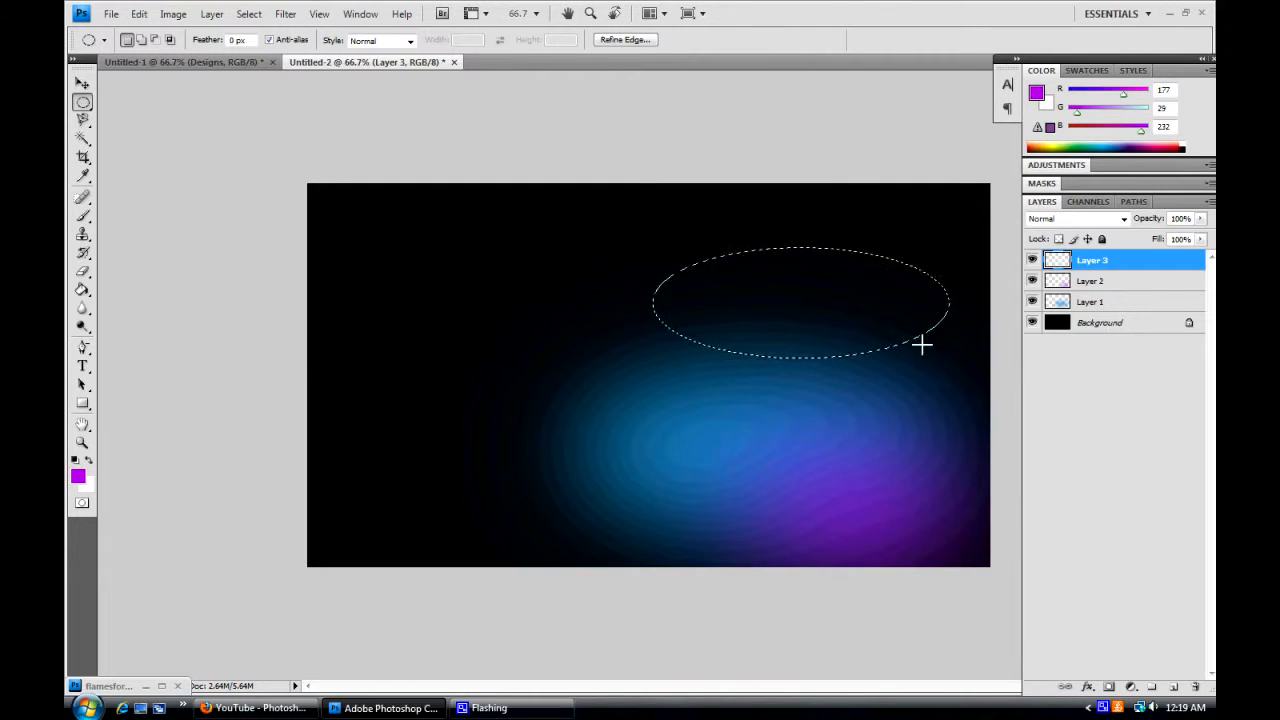
{"action": "left_click", "coordinate": [78, 476]}
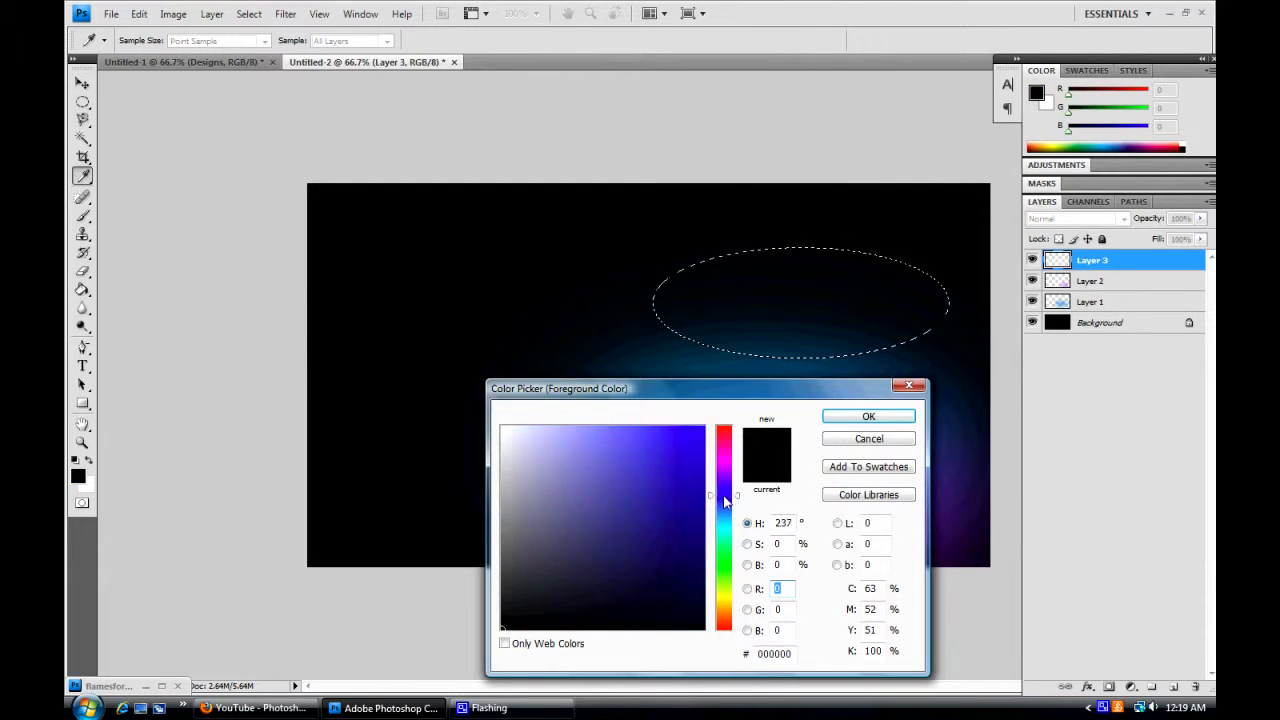
{"action": "left_click", "coordinate": [868, 416]}
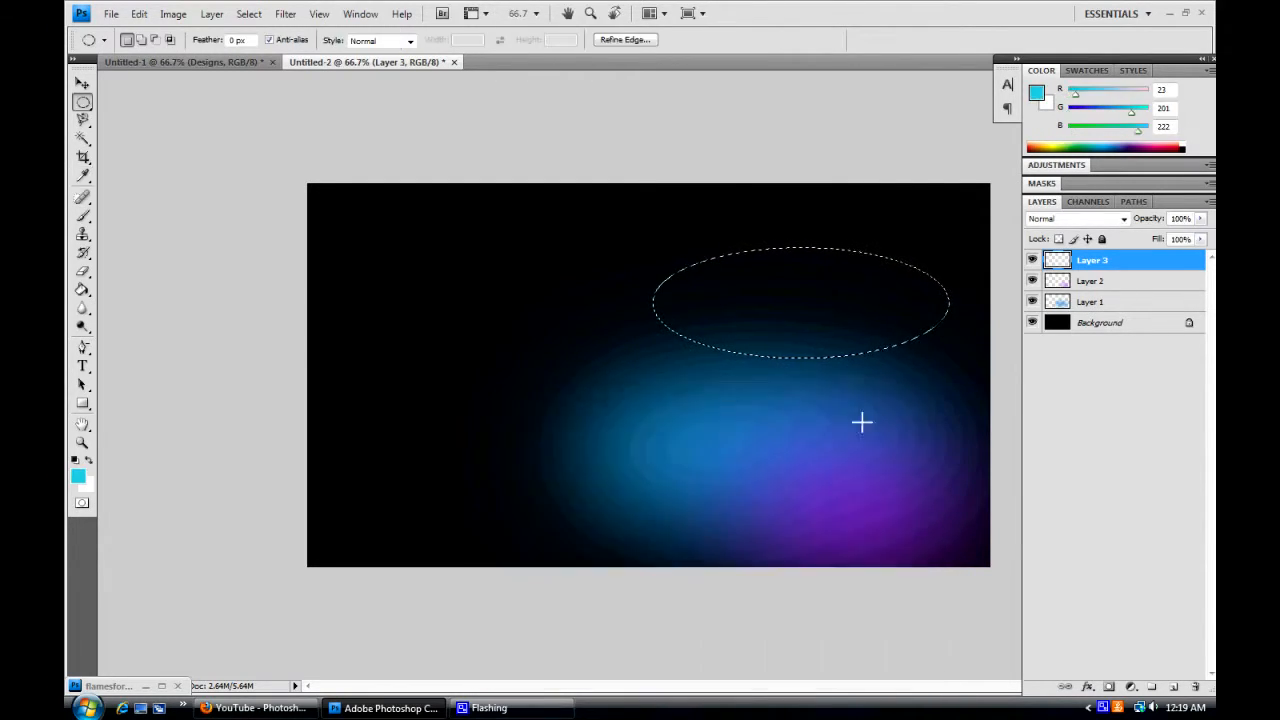
{"action": "left_click", "coordinate": [284, 12]}
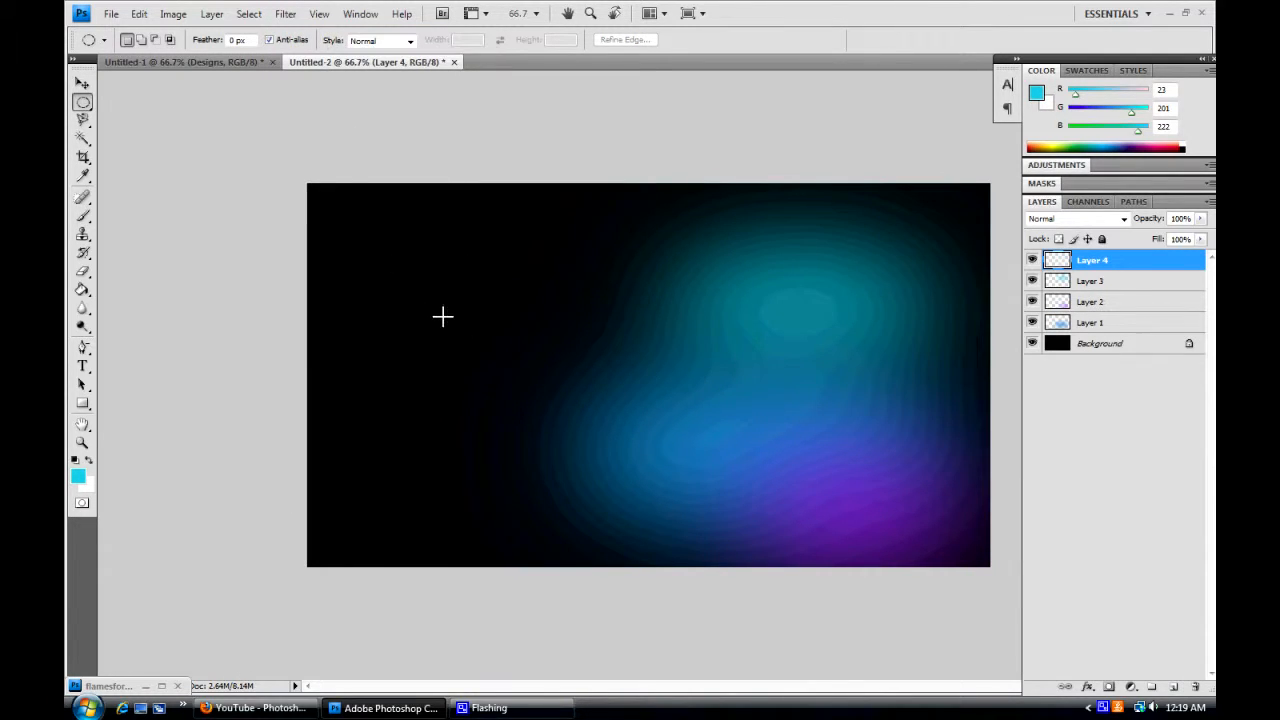
Step: Add a magenta Gaussian-blurred glow from a round selection on the left side
{"action": "left_click_drag", "start_coordinate": [444, 316], "coordinate": [648, 536]}
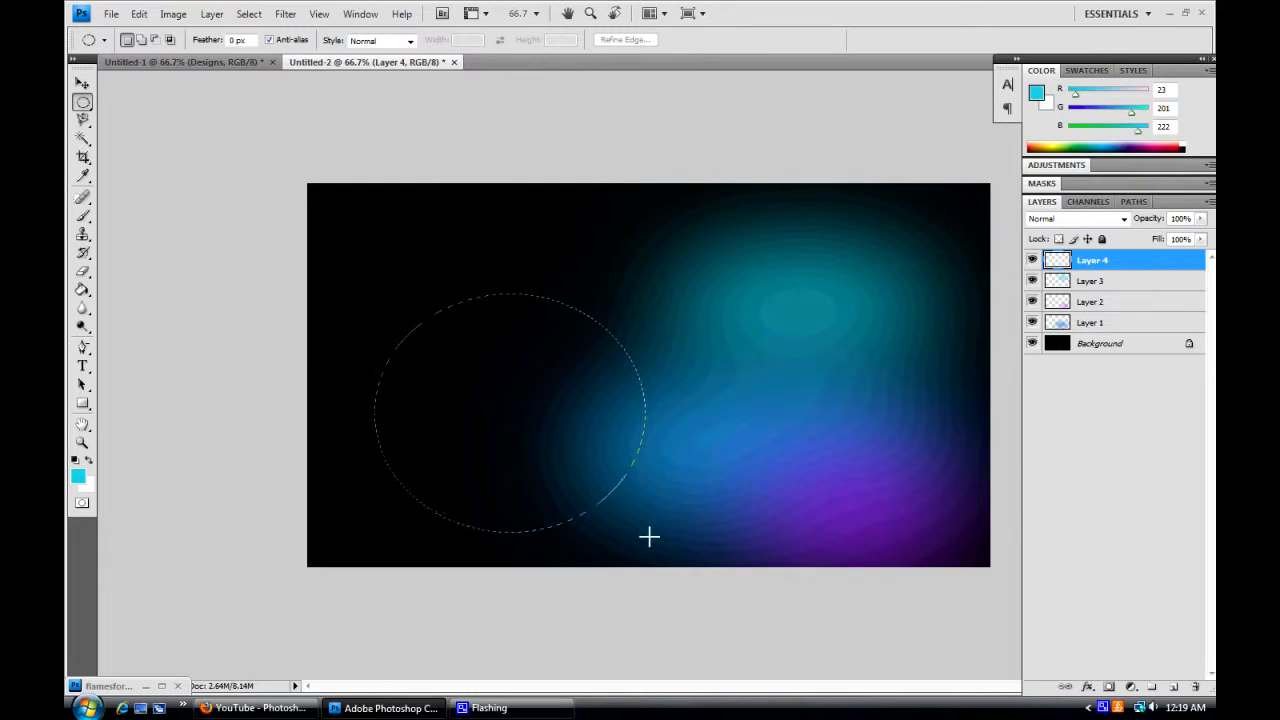
{"action": "left_click", "coordinate": [76, 476]}
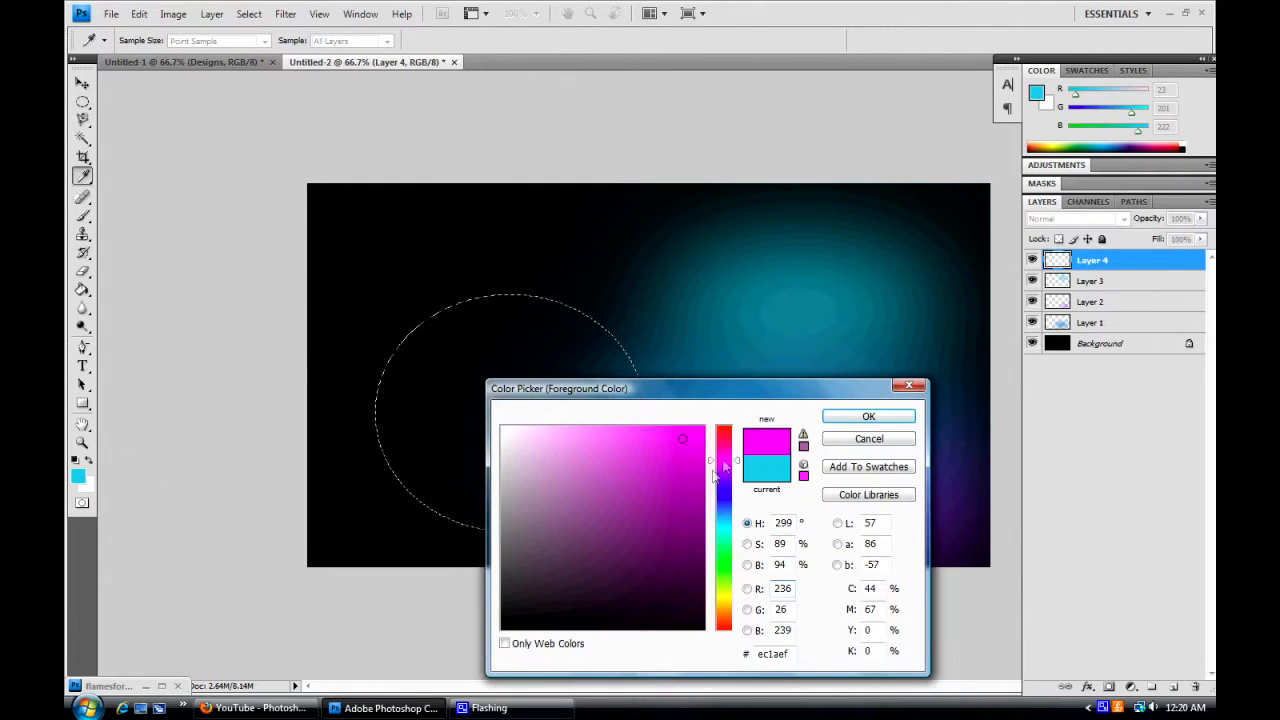
{"action": "left_click", "coordinate": [868, 416]}
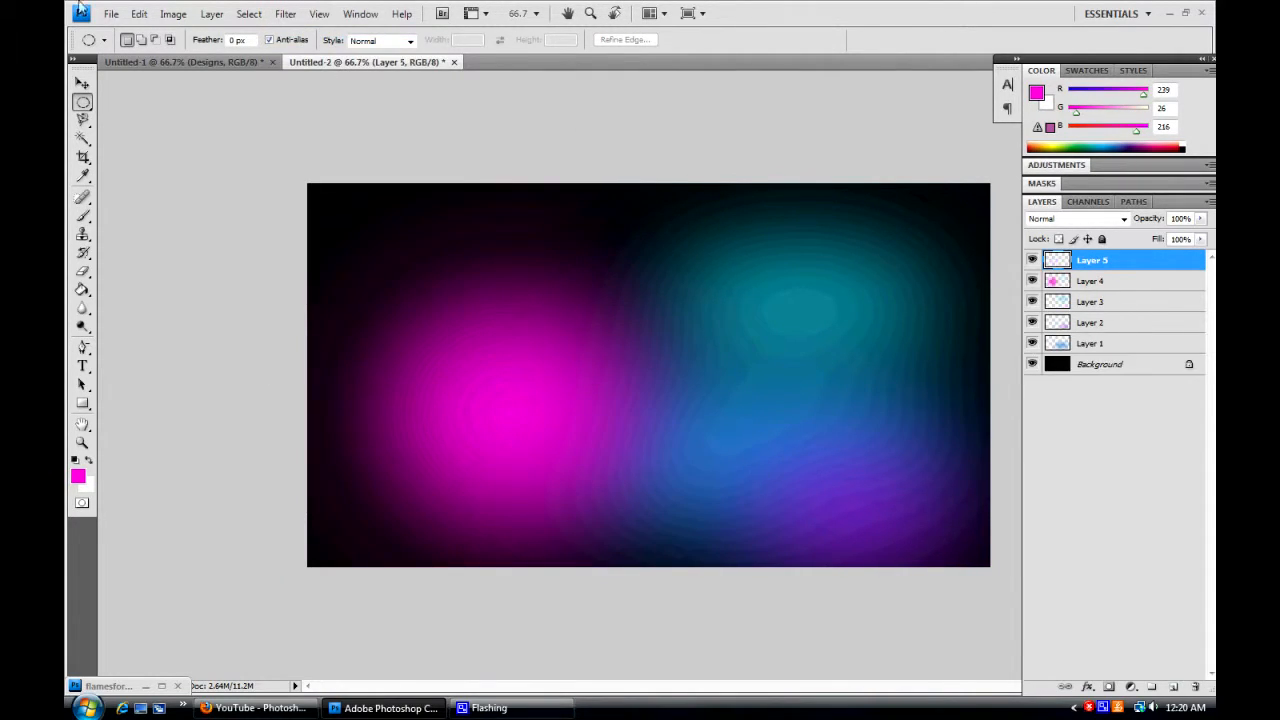
{"action": "left_click", "coordinate": [284, 12]}
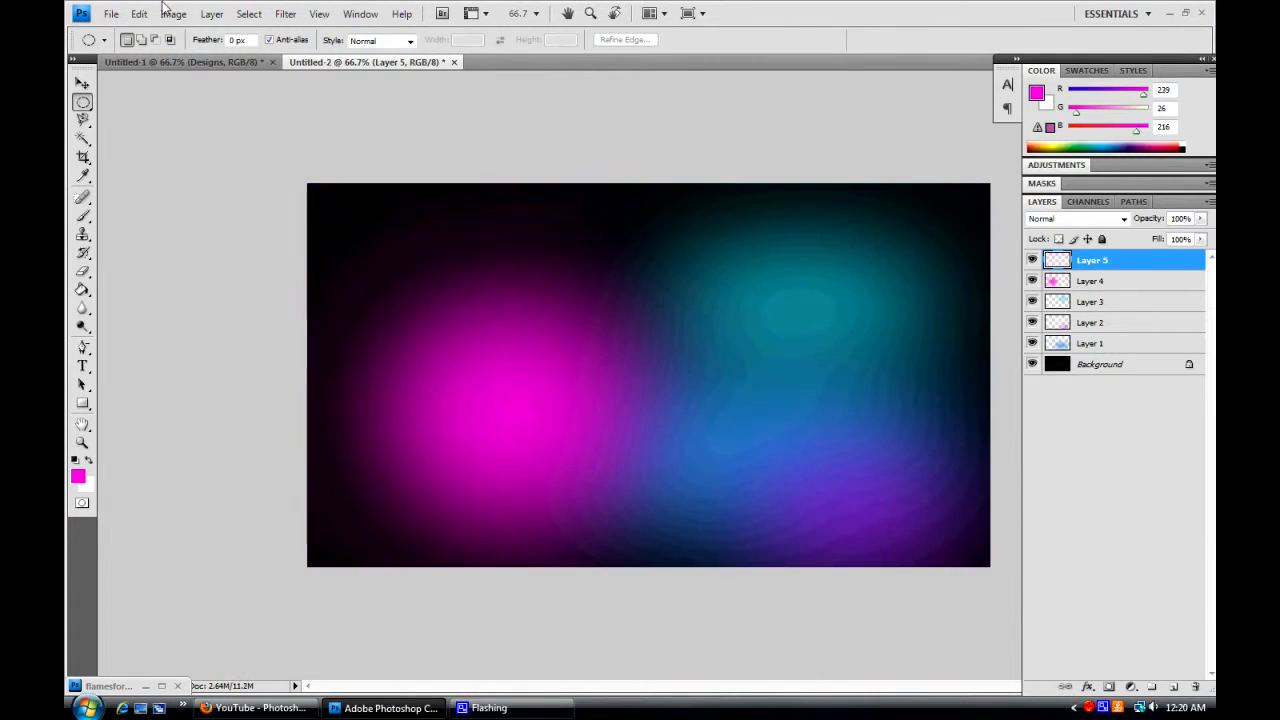
Step: Render clouds on the top layer and blend them with Linear Light into smoky colour texture
{"action": "left_click", "coordinate": [284, 12]}
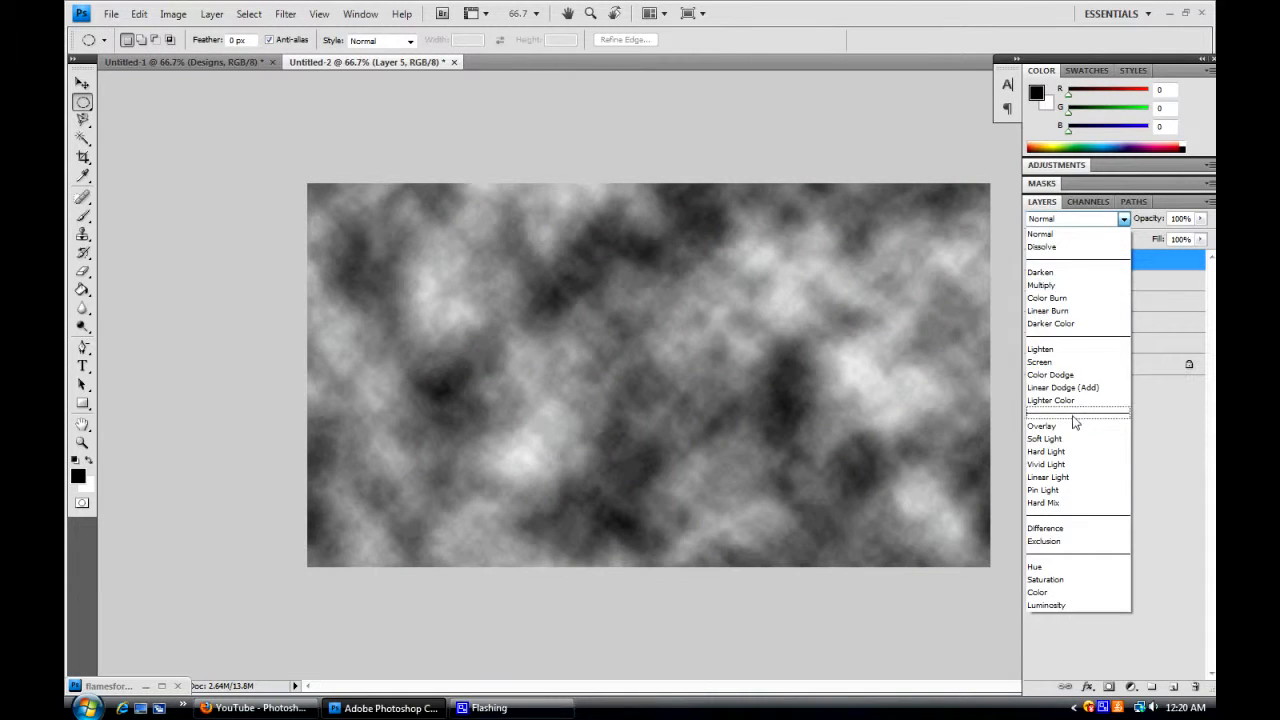
{"action": "left_click", "coordinate": [1048, 476]}
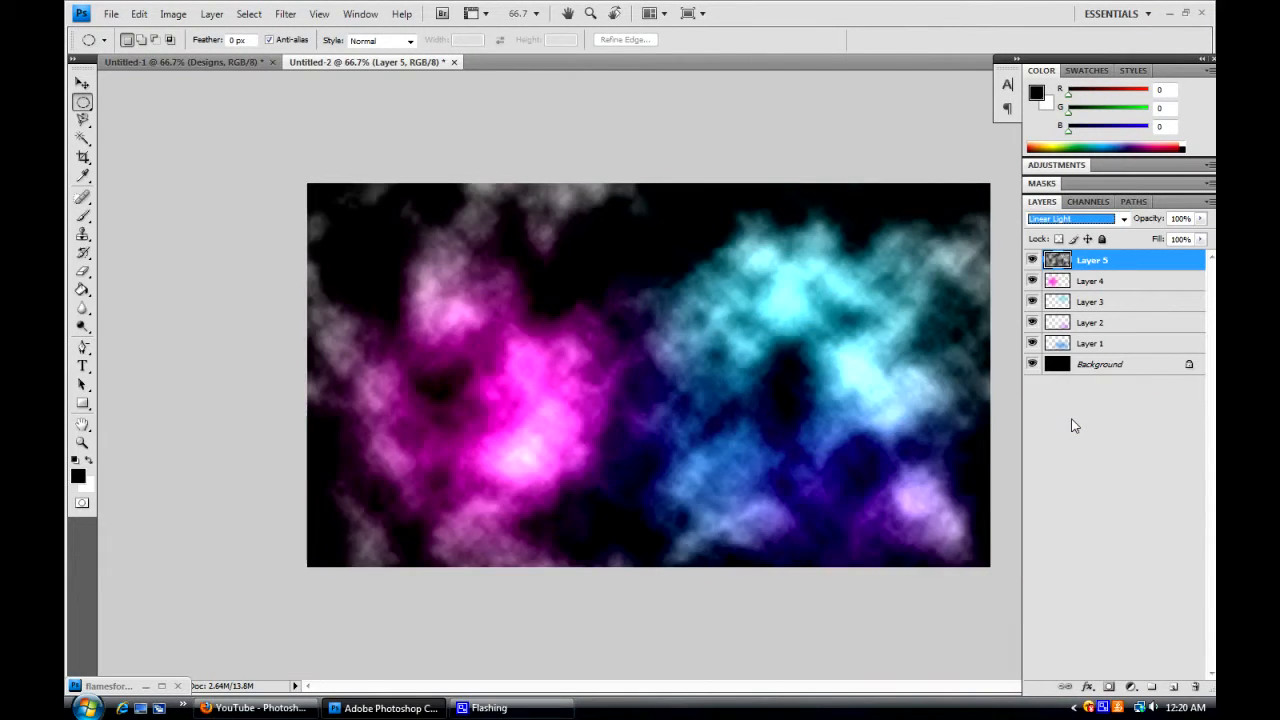
{"action": "left_click", "coordinate": [1070, 218]}
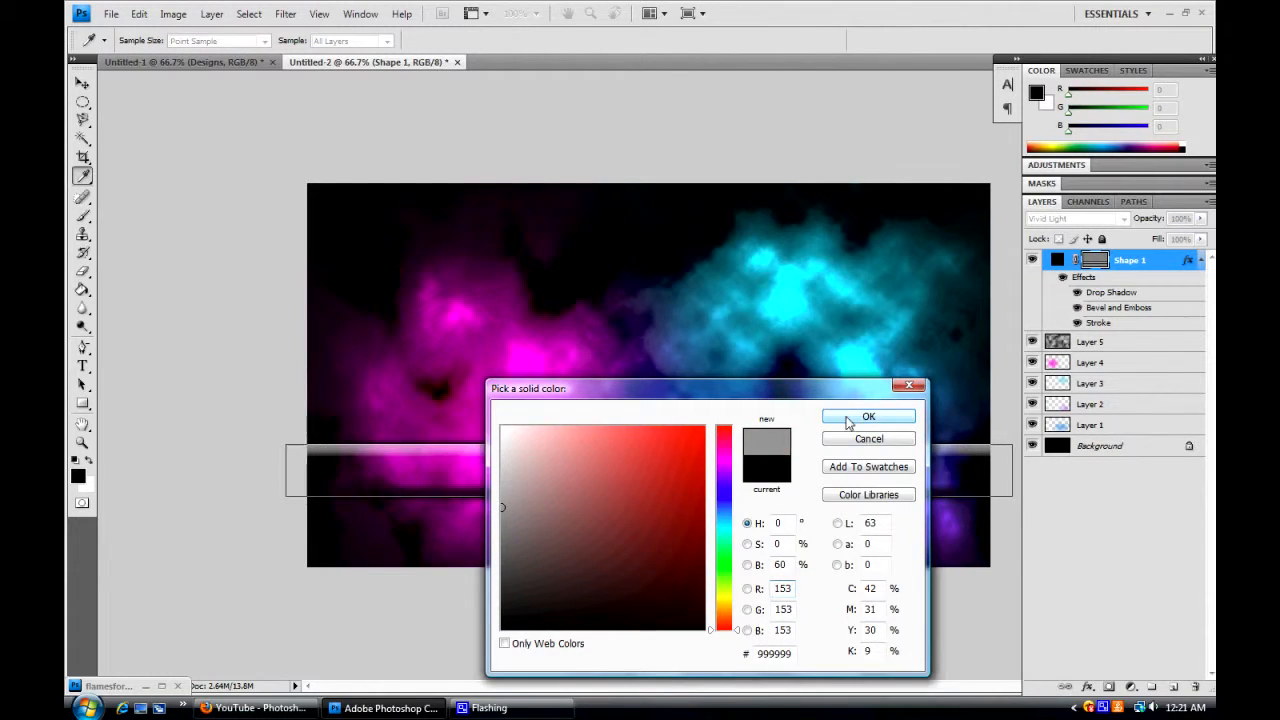
Step: Draw grey styled bars across the banner and commit a 90° rotated duplicate as vertical bars
{"action": "left_click", "coordinate": [868, 416]}
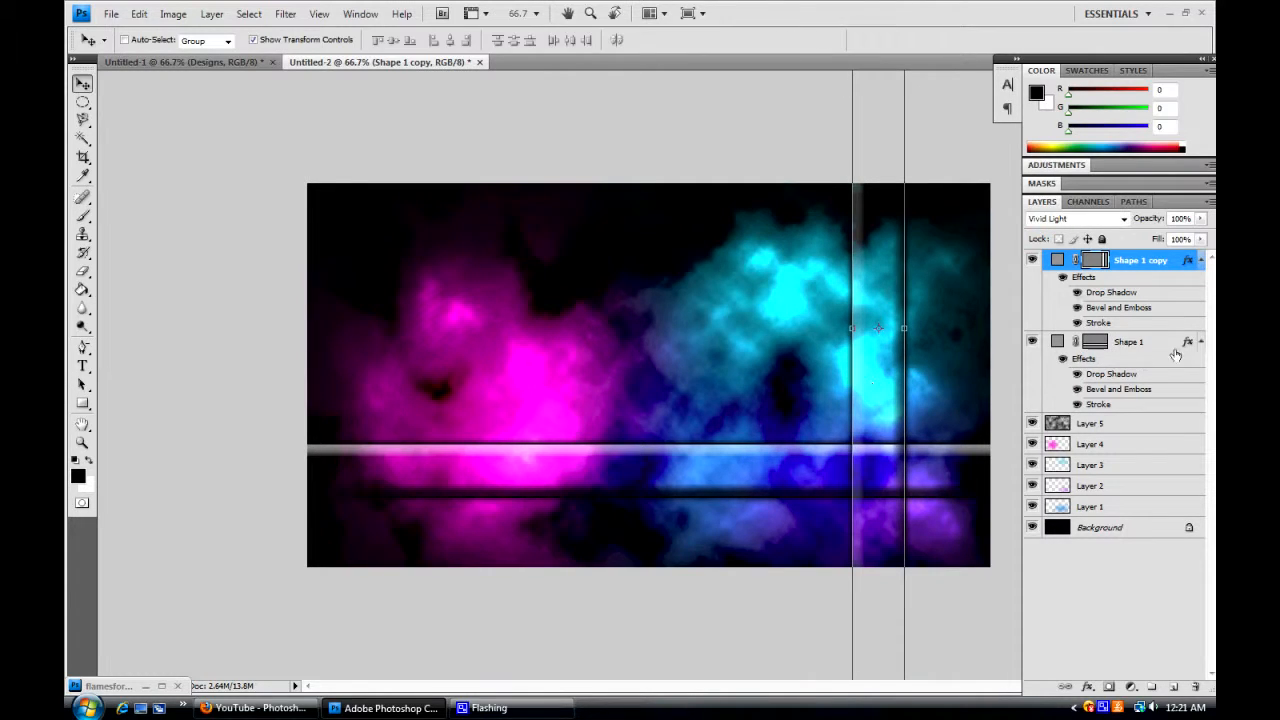
{"action": "left_click", "coordinate": [84, 366]}
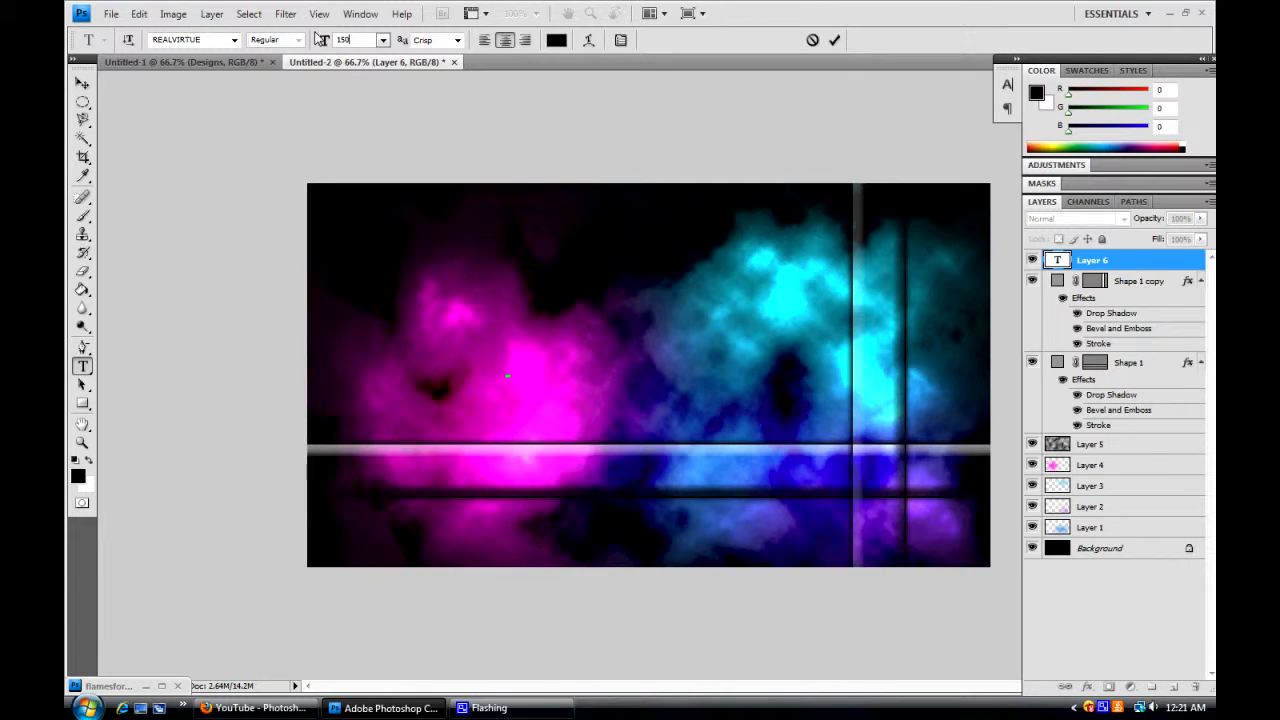
Step: Add the word 'Twitch' as a type layer and set its grey text colour
{"action": "type", "text": "Twitch"}
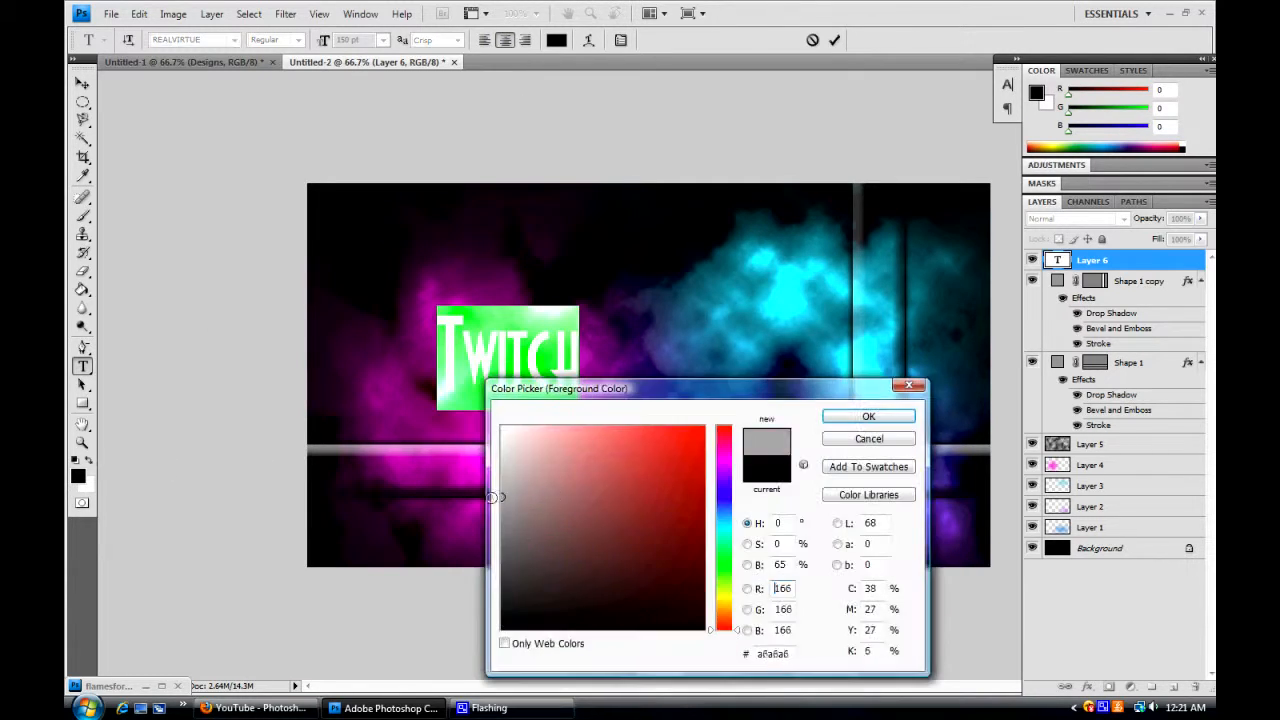
{"action": "left_click", "coordinate": [868, 416]}
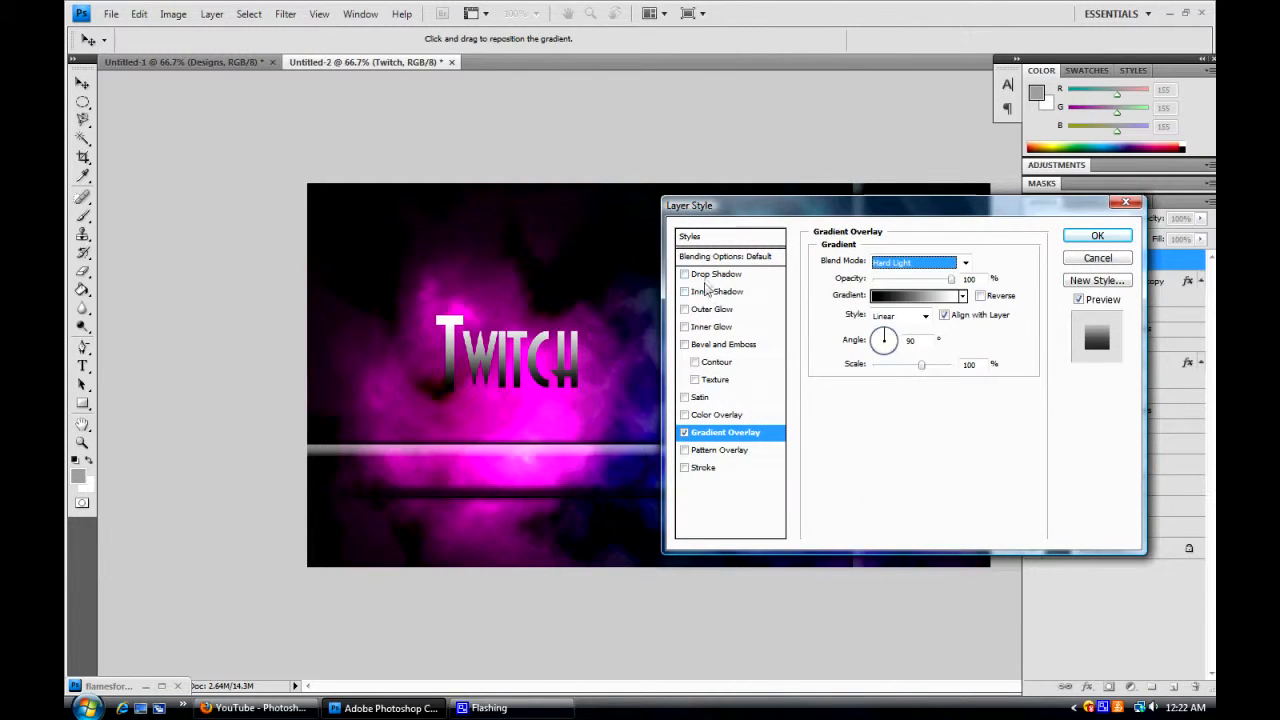
Step: Give the Twitch text a larger, softer drop shadow plus bevel and emboss, and apply
{"action": "left_click", "coordinate": [716, 274]}
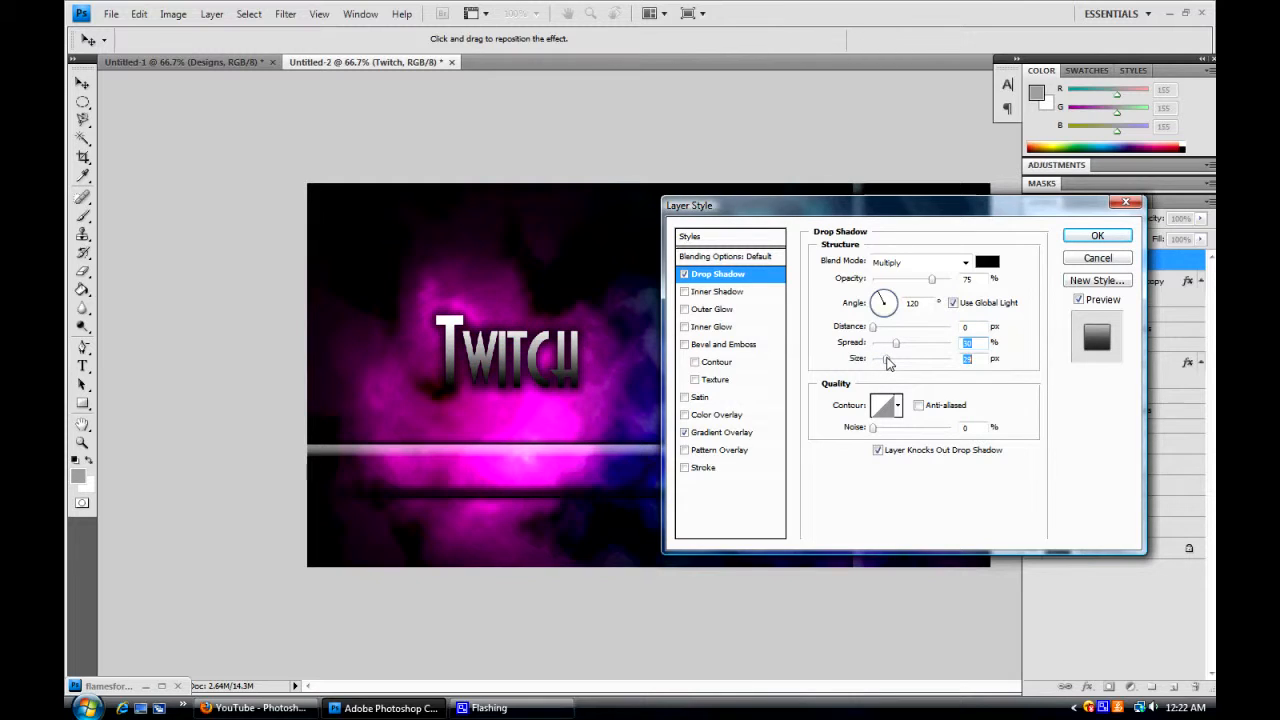
{"action": "left_click_drag", "start_coordinate": [874, 342], "coordinate": [896, 342]}
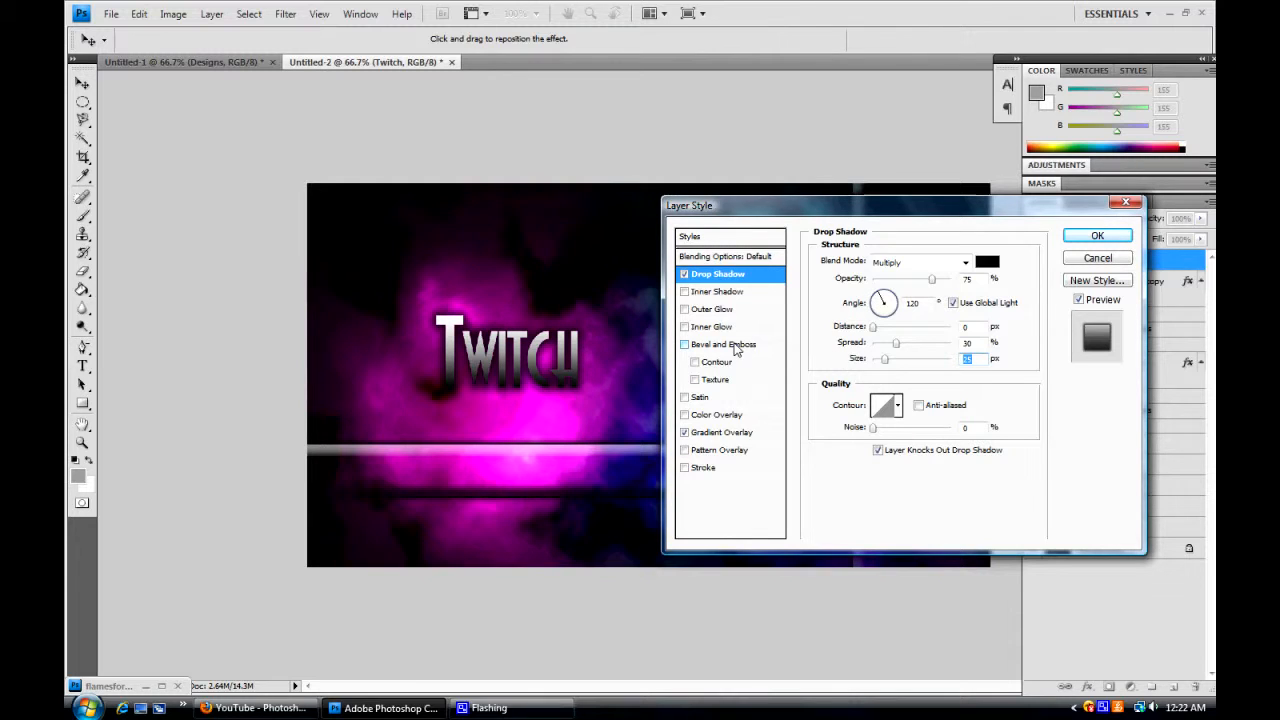
{"action": "left_click", "coordinate": [724, 344]}
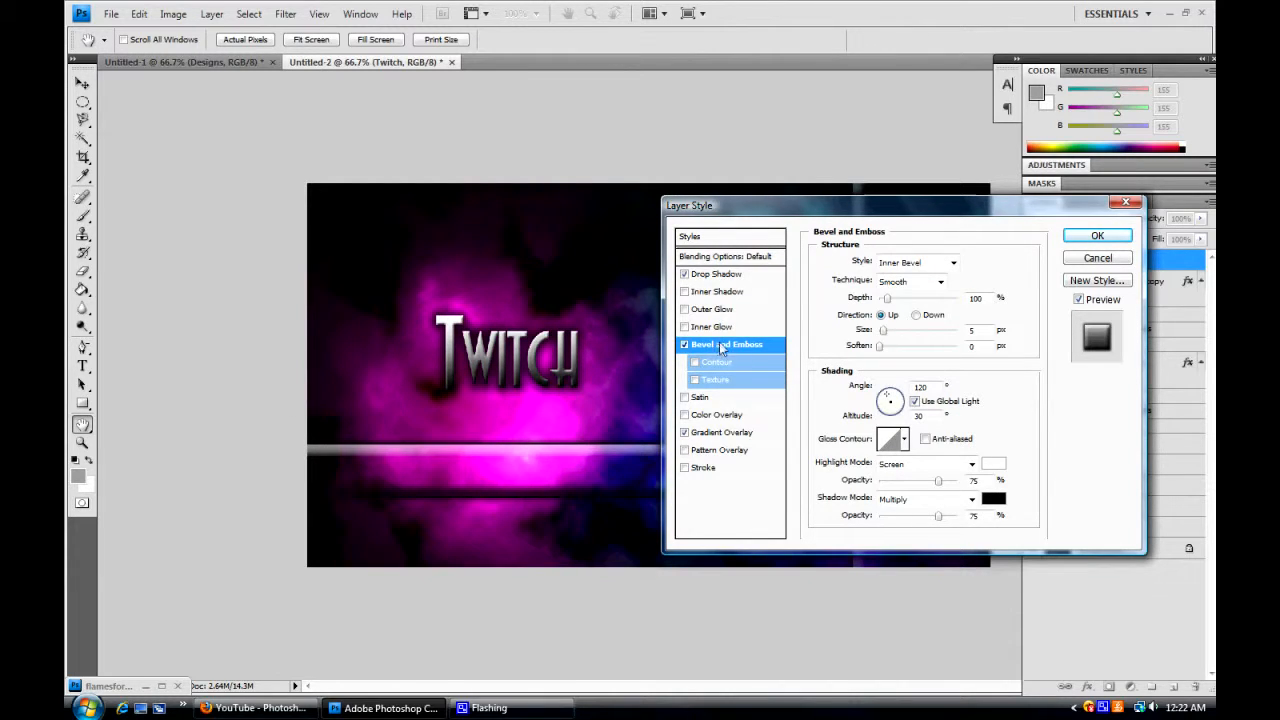
{"action": "left_click", "coordinate": [1096, 236]}
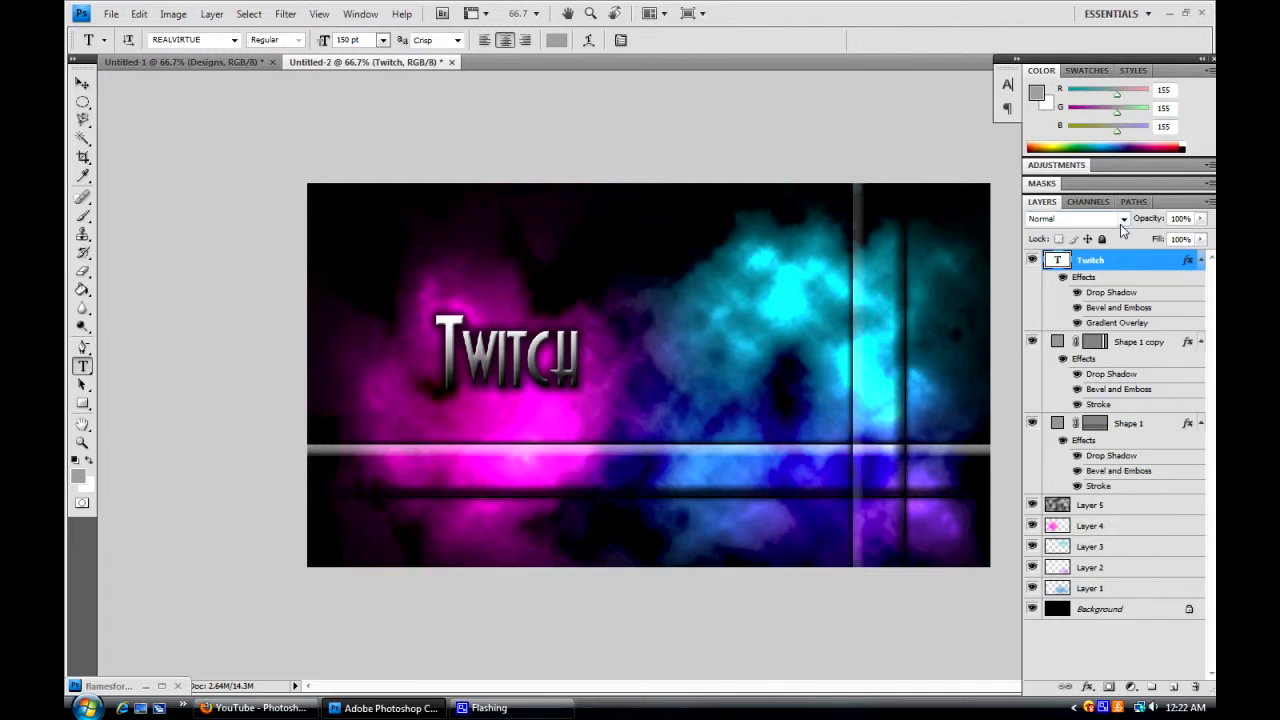
Step: Add 'Designs' as a second type layer and position it on the banner beneath Twitch
{"action": "left_click", "coordinate": [1076, 218]}
{"action": "type", "text": "Designs"}
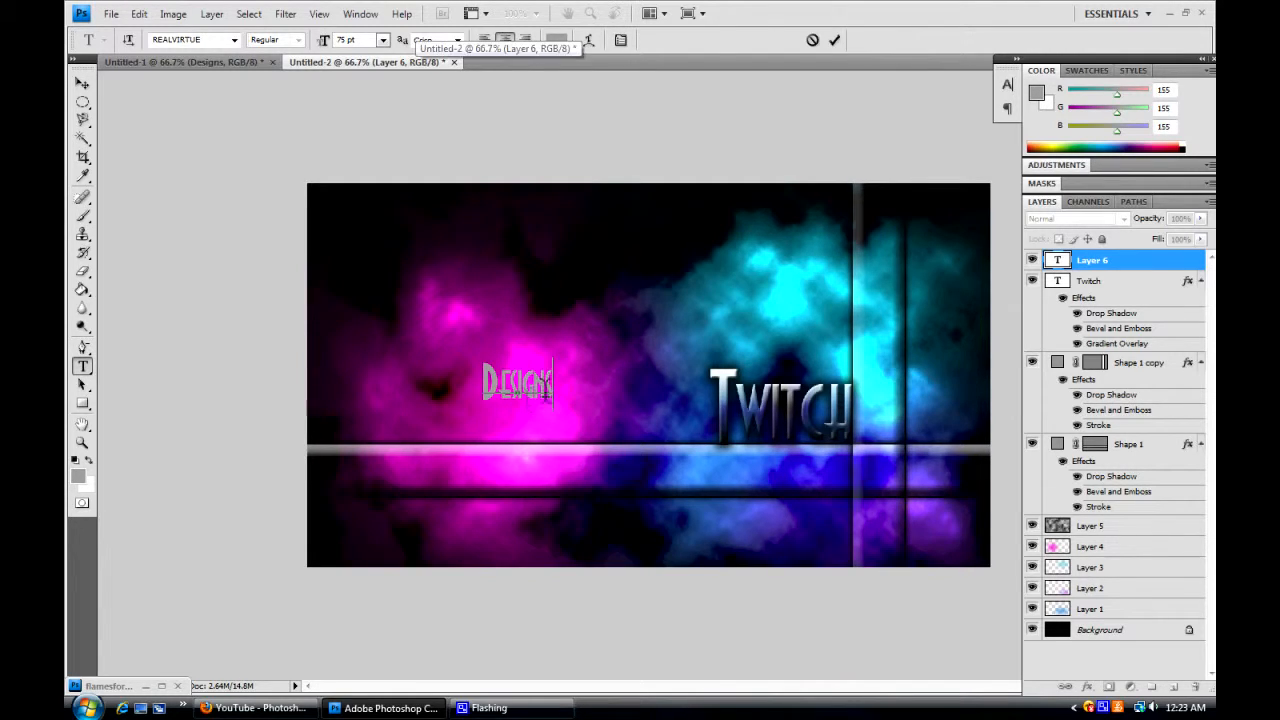
{"action": "left_click_drag", "start_coordinate": [516, 384], "coordinate": [804, 472]}
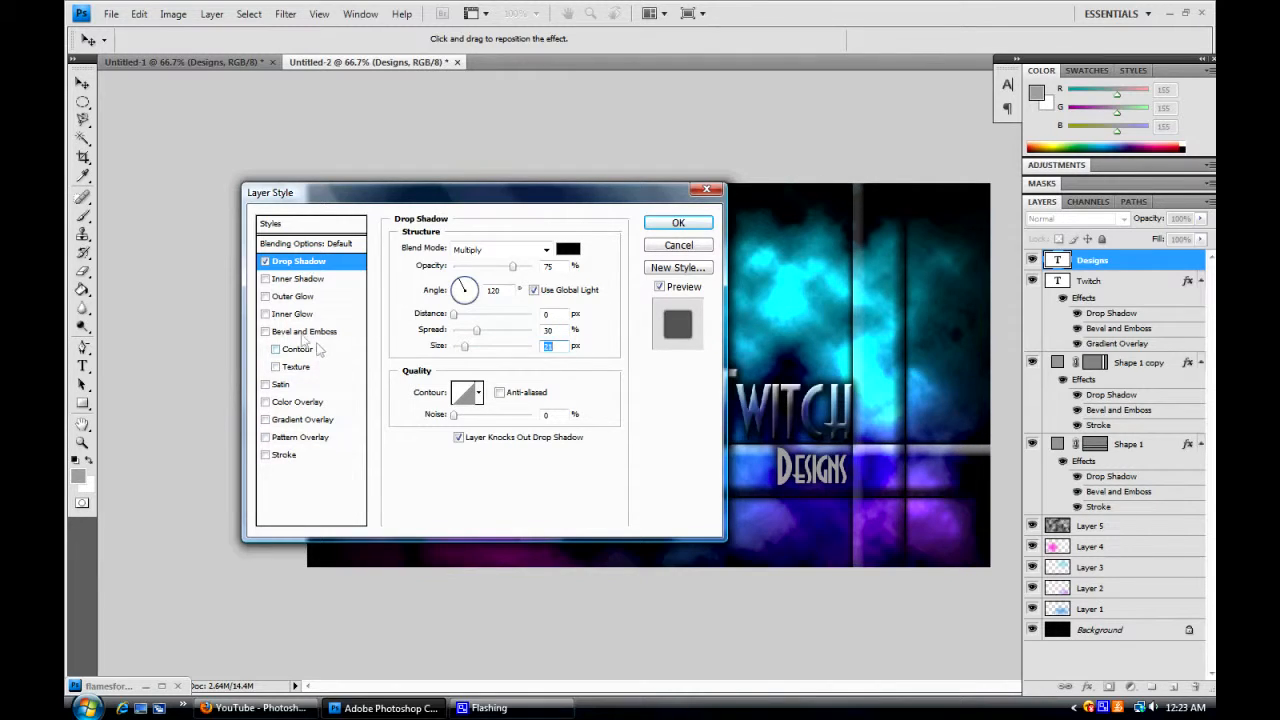
Step: Give the Designs text bevel and emboss to match the metallic Twitch lettering
{"action": "left_click", "coordinate": [678, 222]}
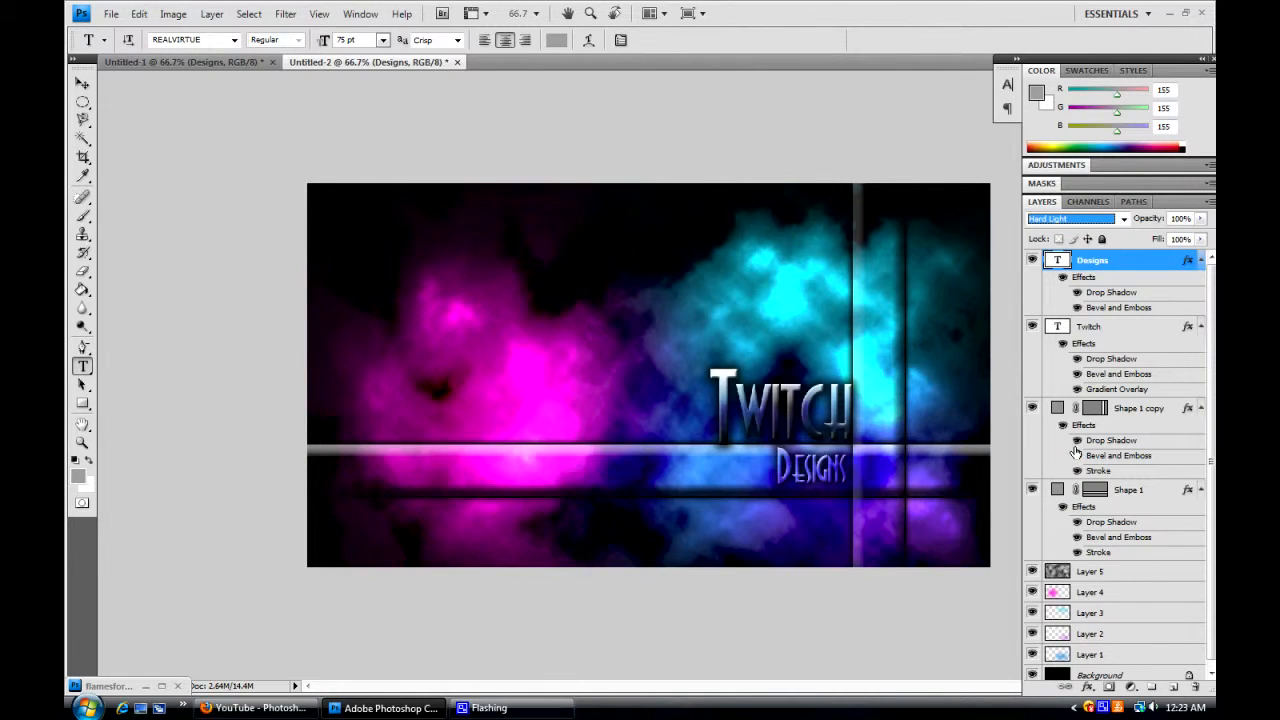
{"action": "mouse_move", "coordinate": [1078, 442]}
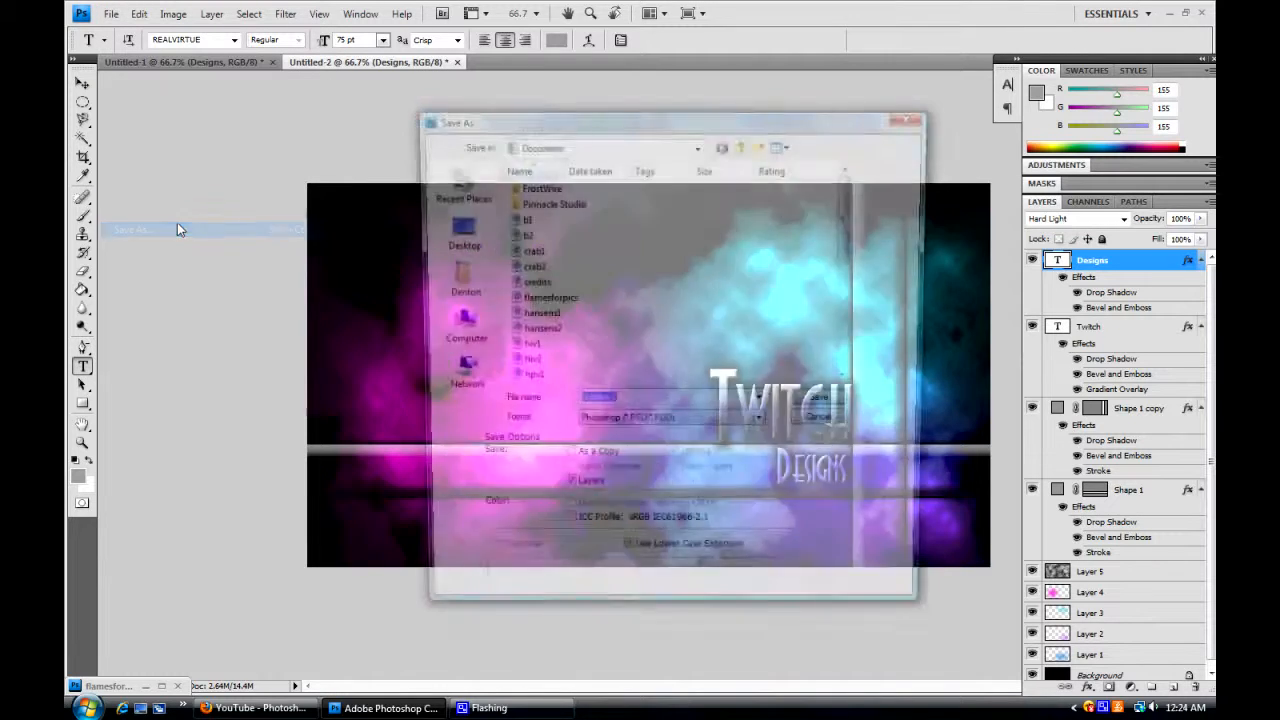
Step: Save the finished banner as a layered Photoshop PSD file
{"action": "type", "text": "smokytwitch"}
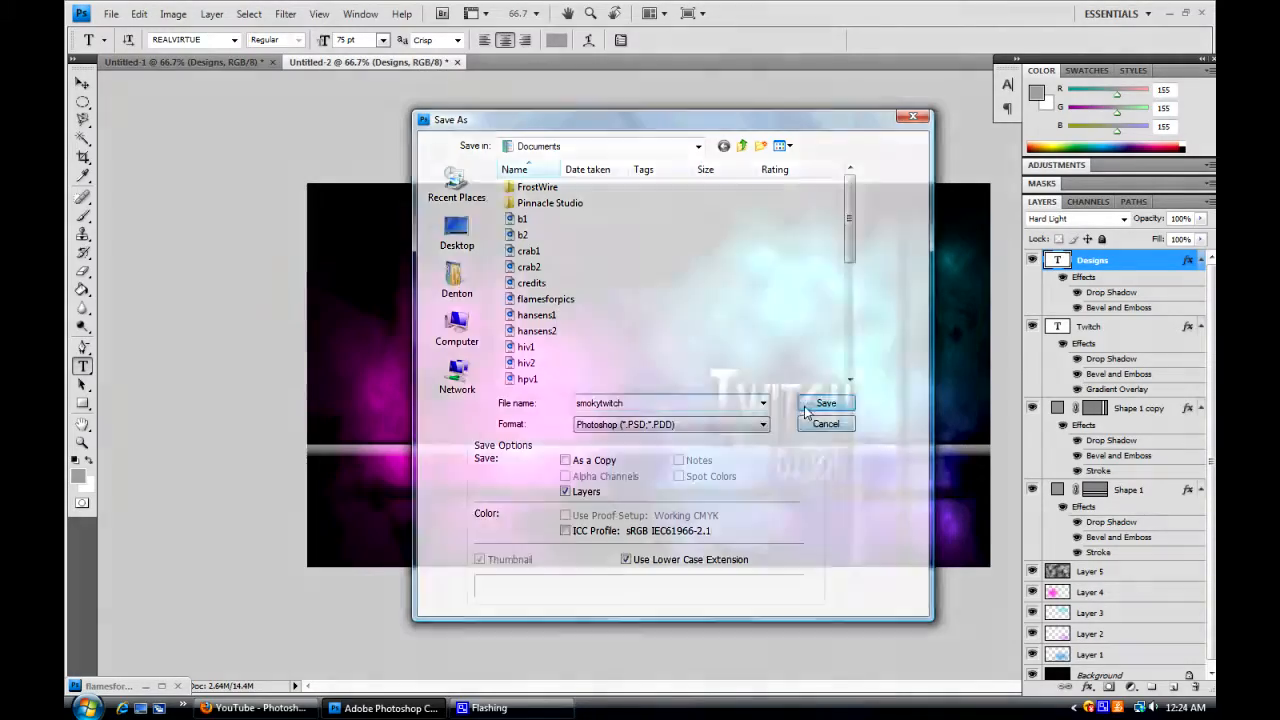
{"action": "left_click", "coordinate": [826, 404]}
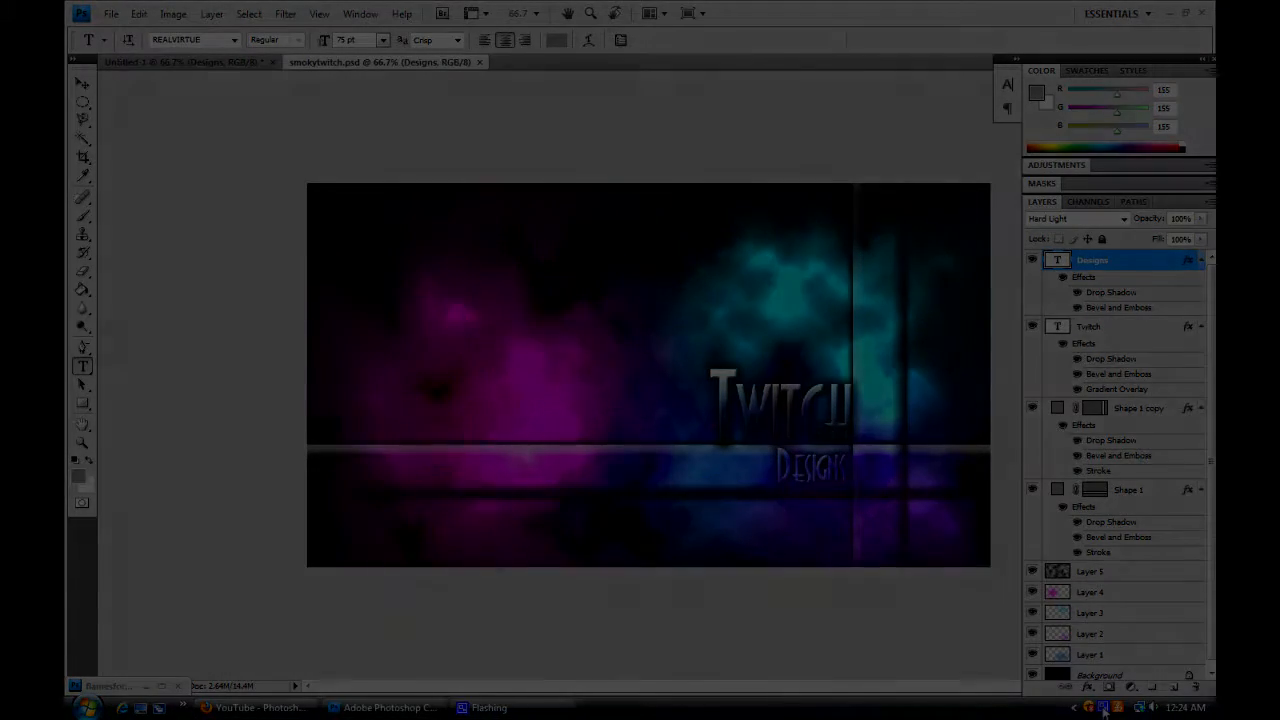